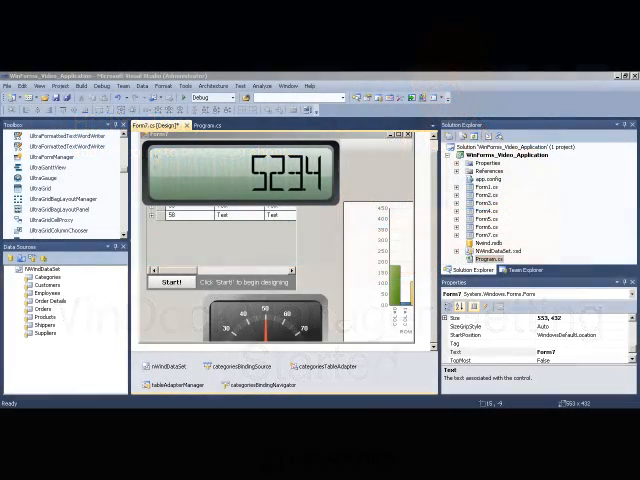
mouse_move(596, 374)
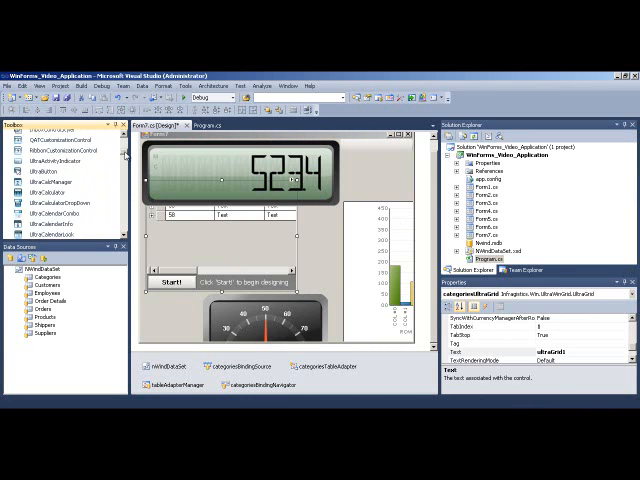
Add an UltraDockManager component to Form1 from the Toolbox and dismiss its information dialog
scroll(down, 3)
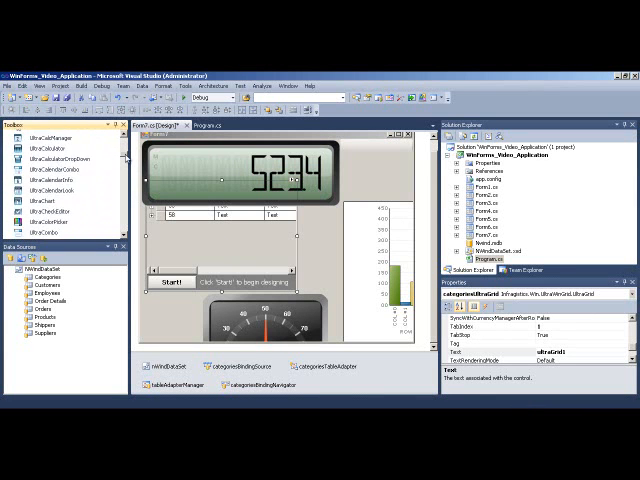
scroll(down, 3)
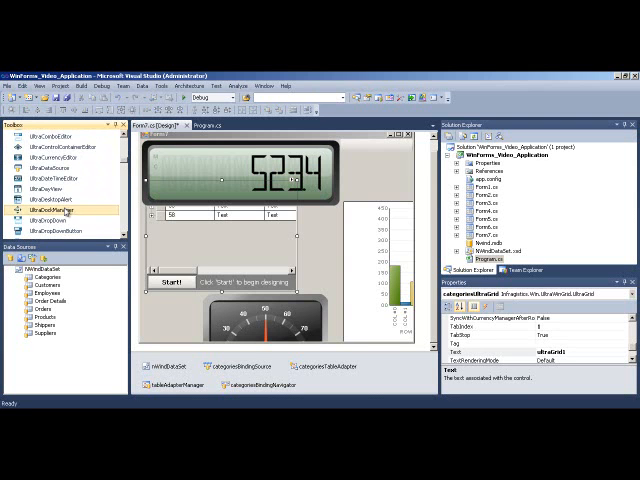
double_click(40, 212)
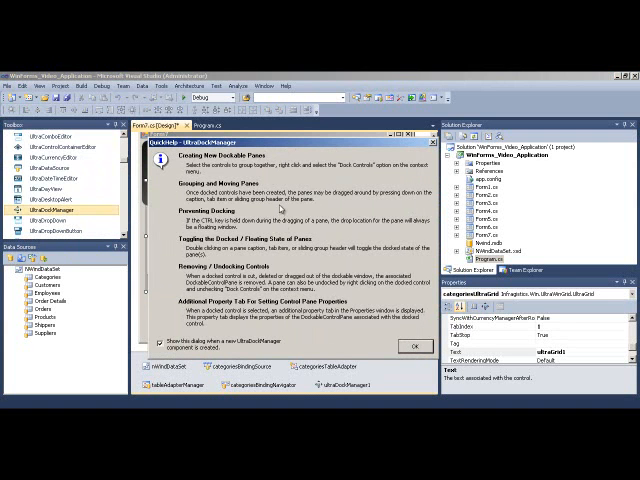
click(412, 344)
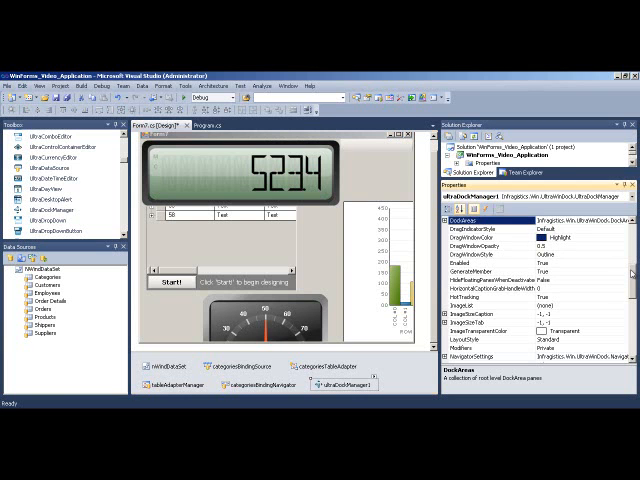
Choose a different DragIndicatorStyle for ultraDockManager1 in the Properties window
scroll(down, 3)
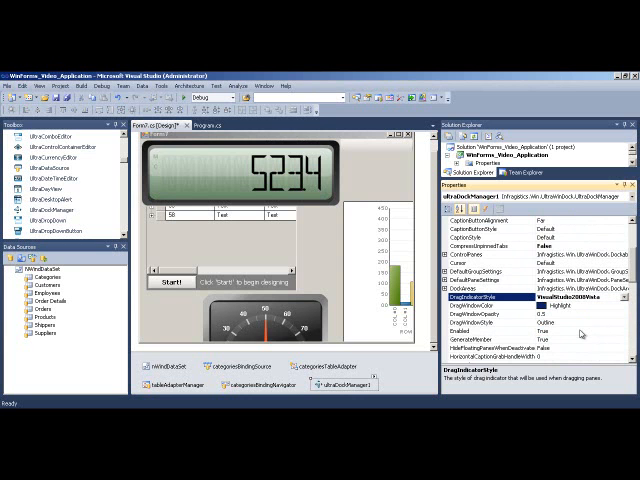
scroll(down, 3)
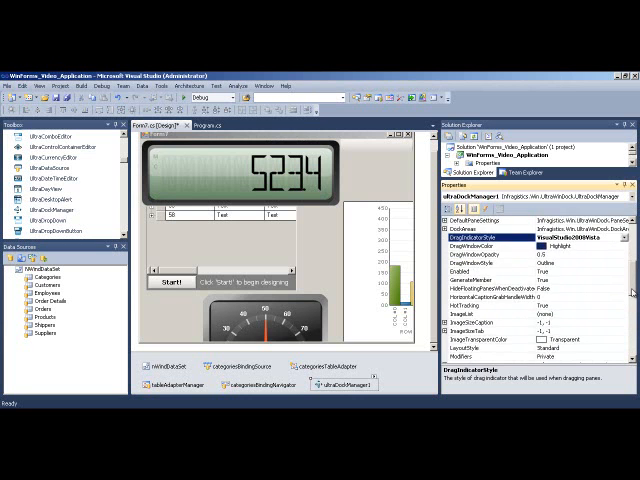
scroll(down, 3)
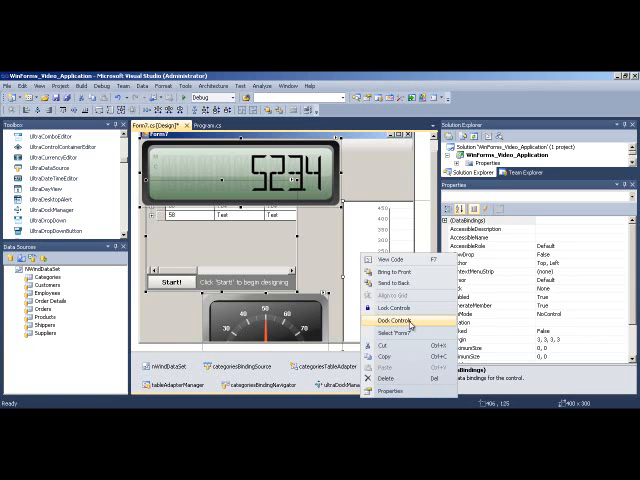
Dock the form's controls into panes via the designer's Dock Controls command
click(386, 308)
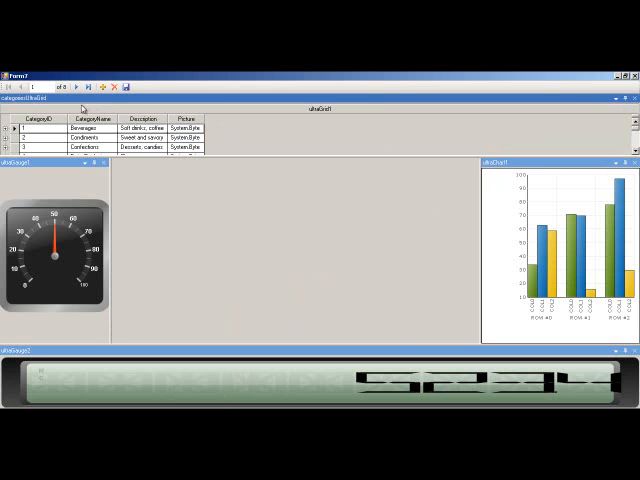
mouse_move(400, 116)
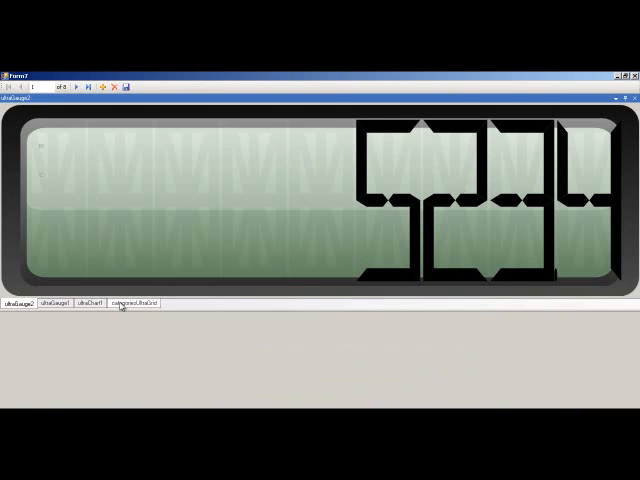
Bring the digital gauge pane's tab to the front in the running Form1
click(136, 304)
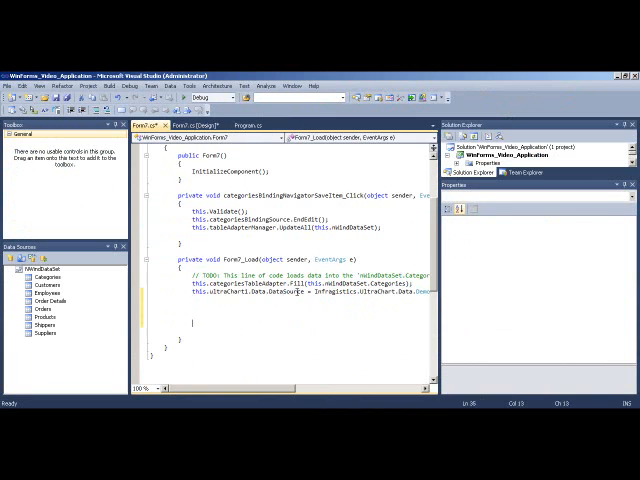
Start a 'this.u' statement in Form1_Load to bring up IntelliSense for the dock manager
text(this.ul)
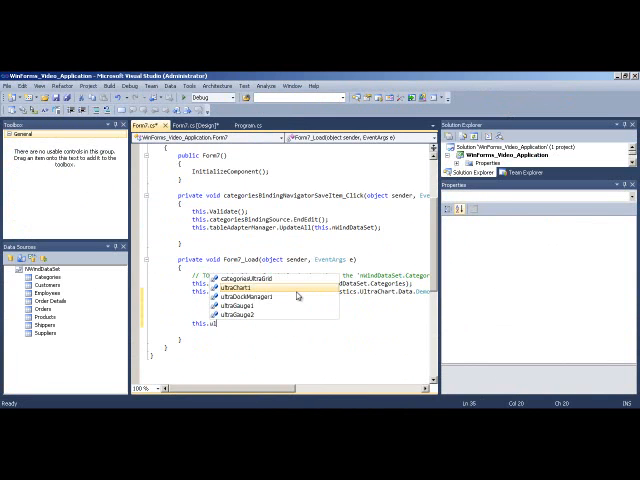